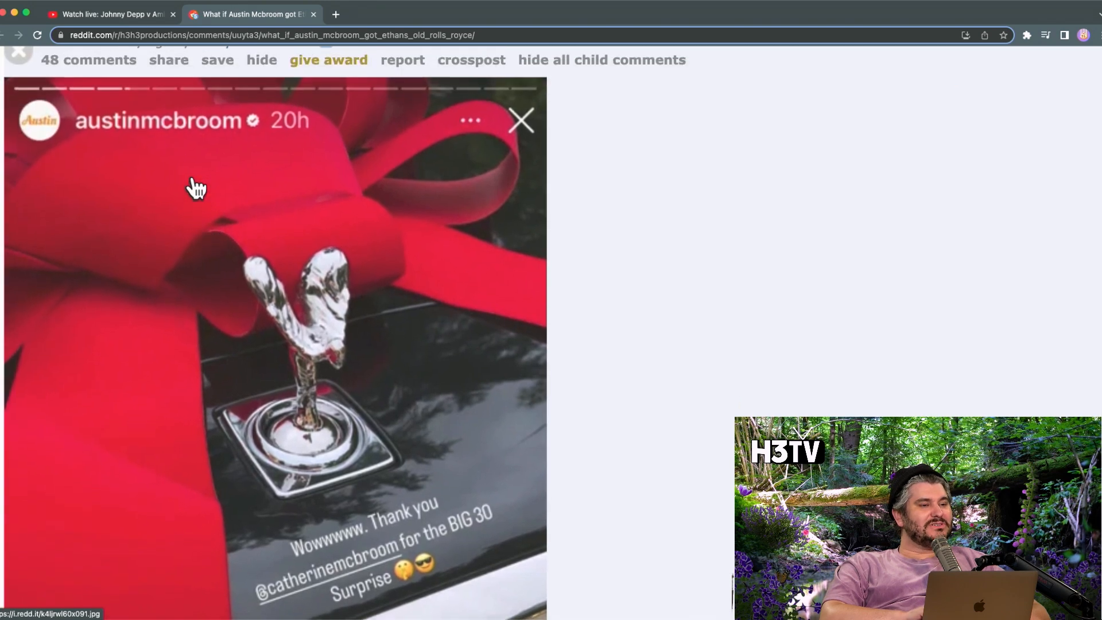
{"action": "scroll", "scroll_direction": "down", "scroll_amount": 3}
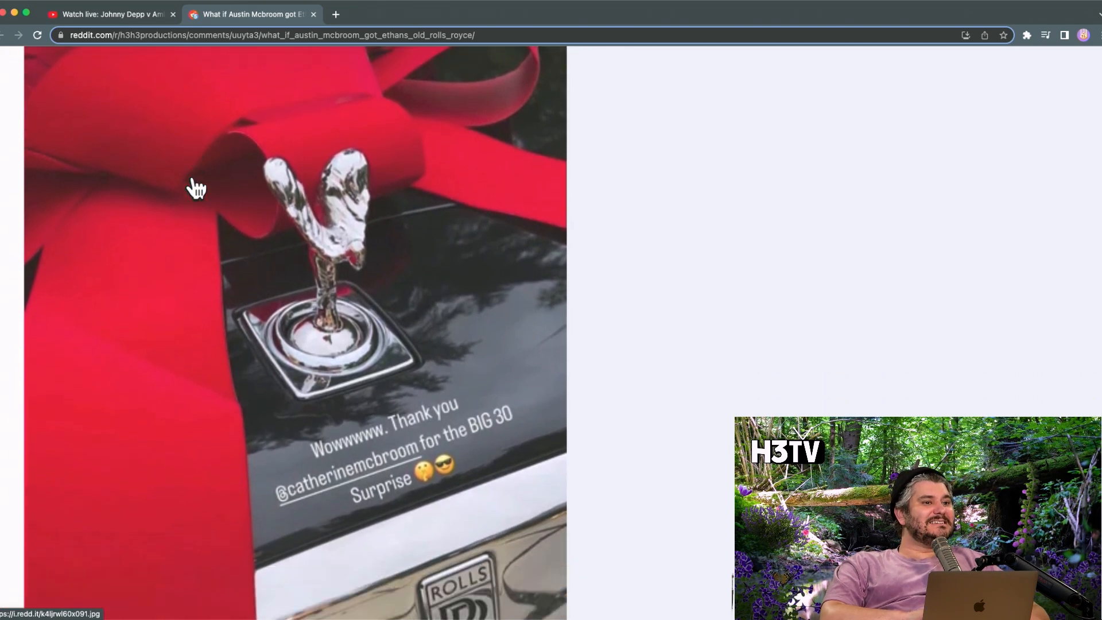
{"action": "scroll", "scroll_direction": "down", "scroll_amount": 3}
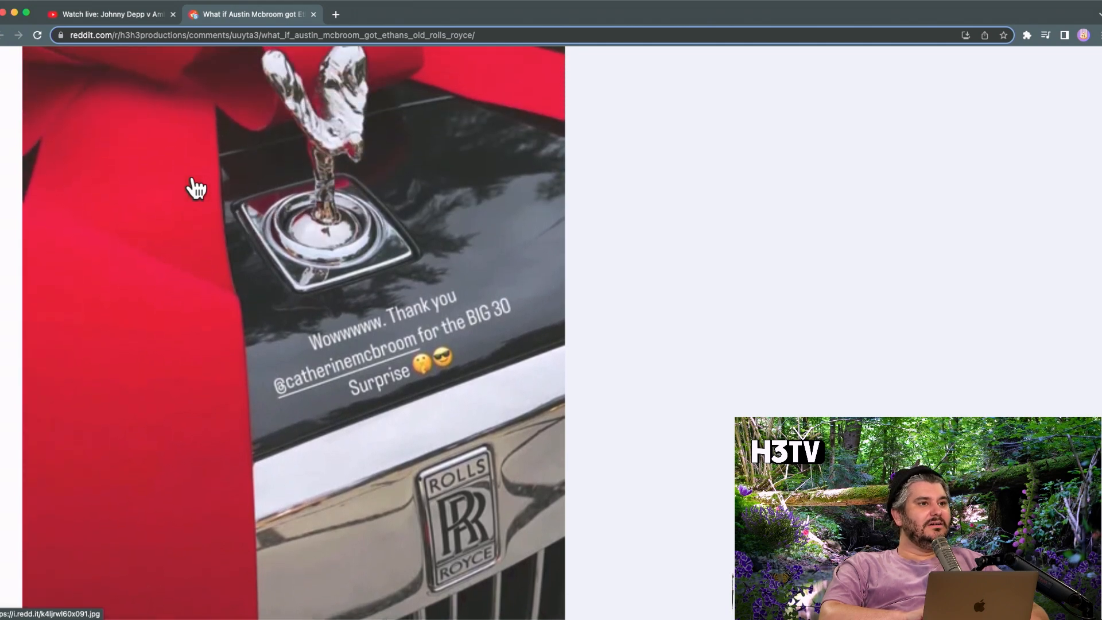
{"action": "scroll", "scroll_direction": "down", "scroll_amount": 3}
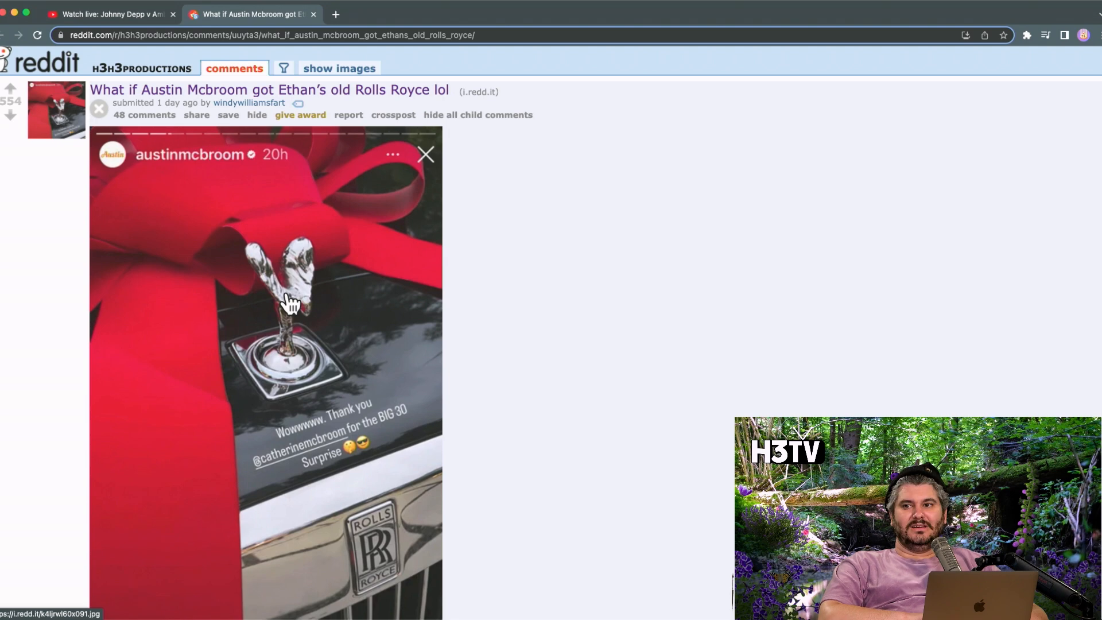
{"action": "scroll", "scroll_direction": "down", "scroll_amount": 3}
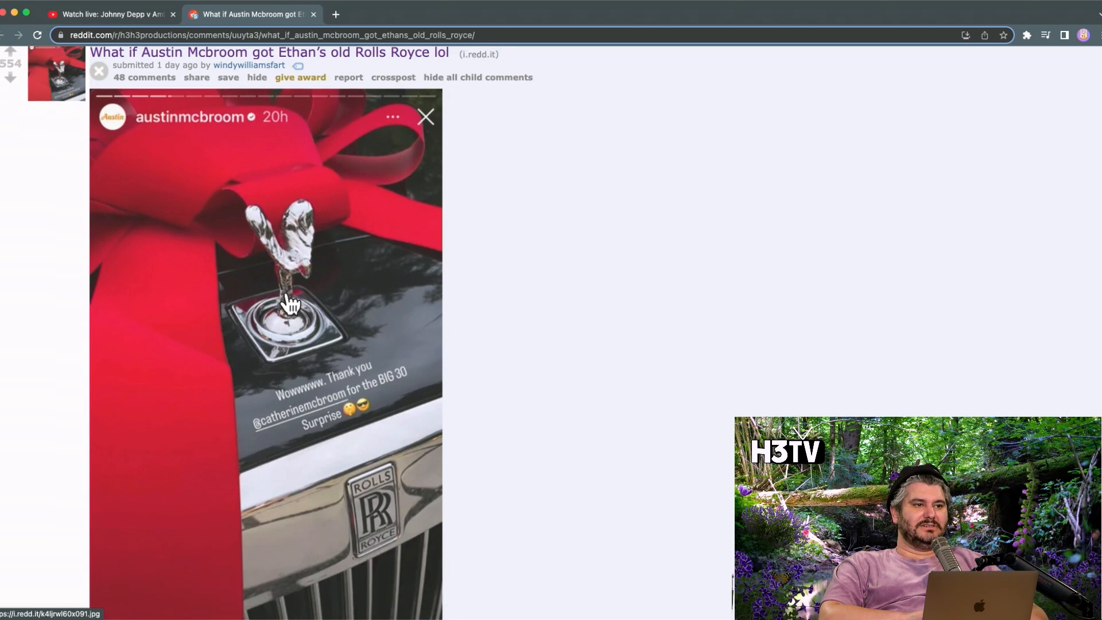
{"action": "scroll", "scroll_direction": "down", "scroll_amount": 3}
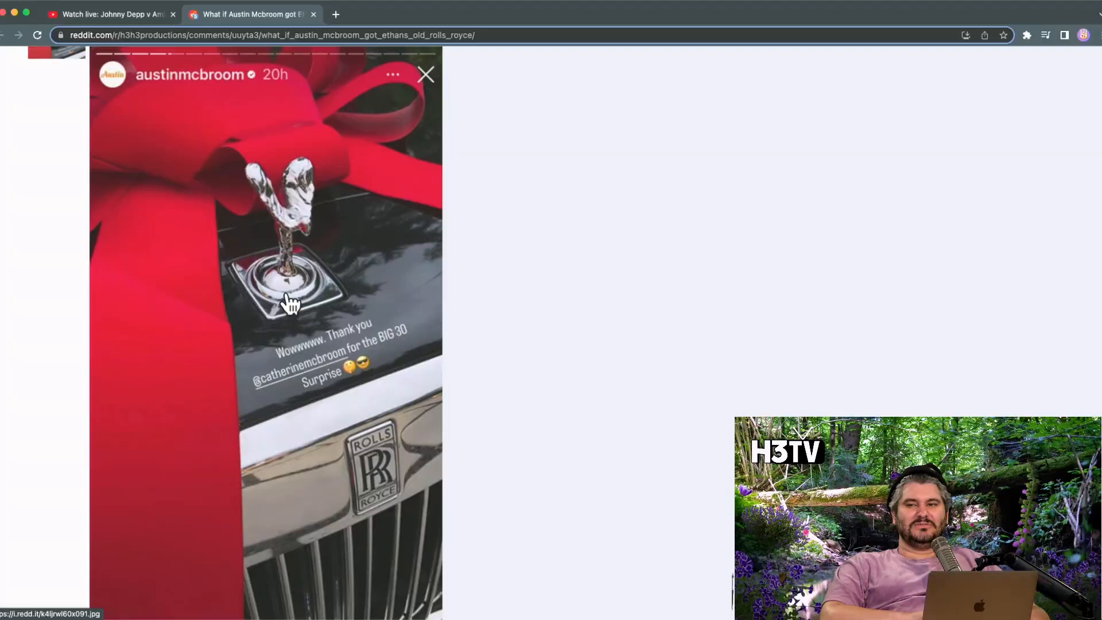
{"action": "scroll", "scroll_direction": "down", "scroll_amount": 3}
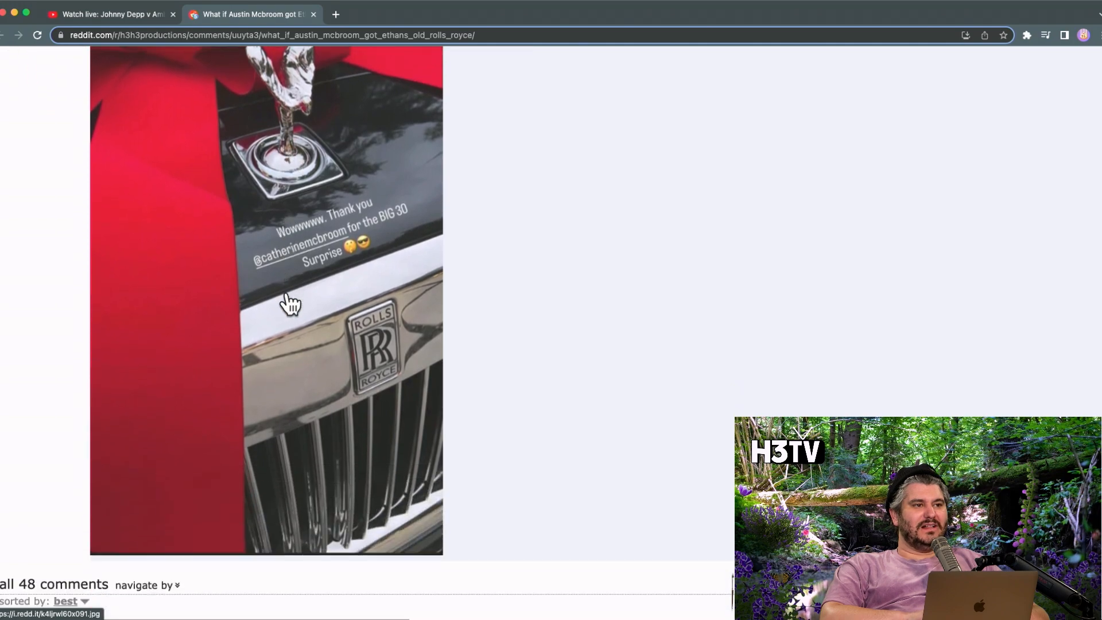